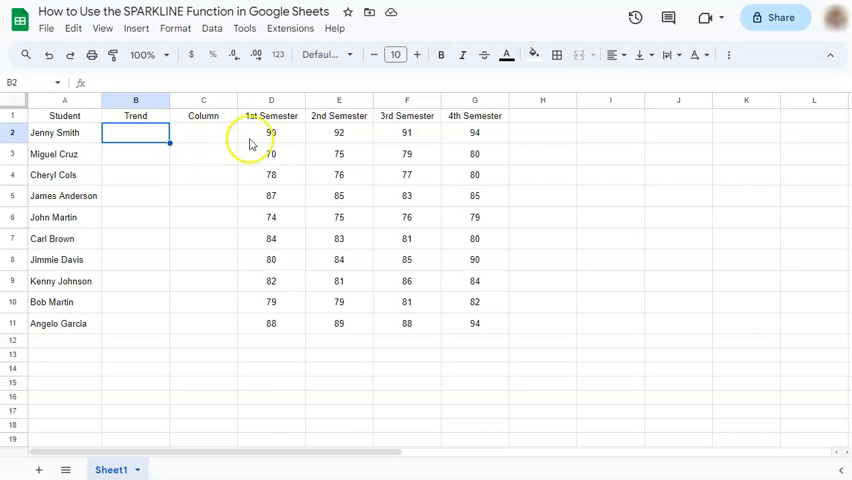
pyautogui.moveTo(272, 132); pyautogui.dragTo(476, 132)
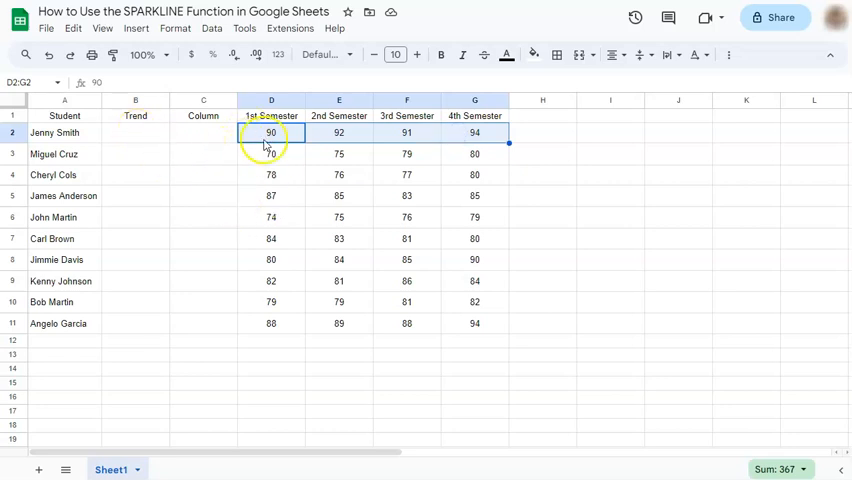
pyautogui.moveTo(270, 132); pyautogui.dragTo(474, 324)
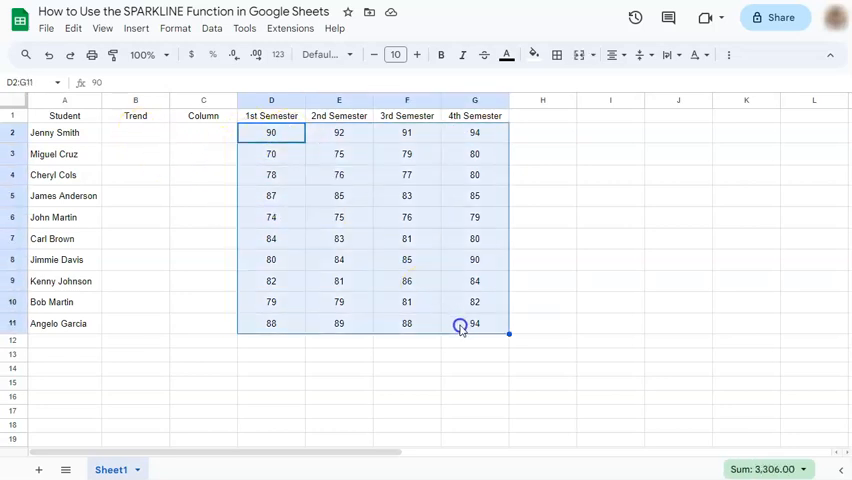
pyautogui.click(136, 132)
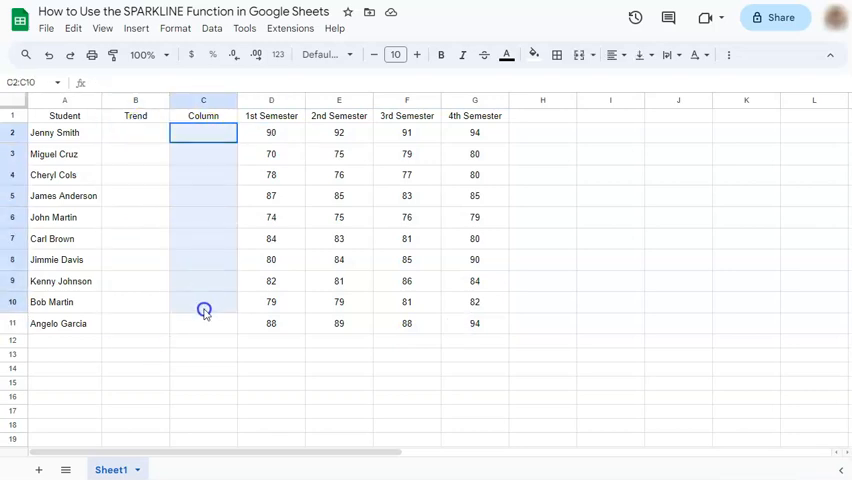
pyautogui.click(136, 132)
pyautogui.write('=s')
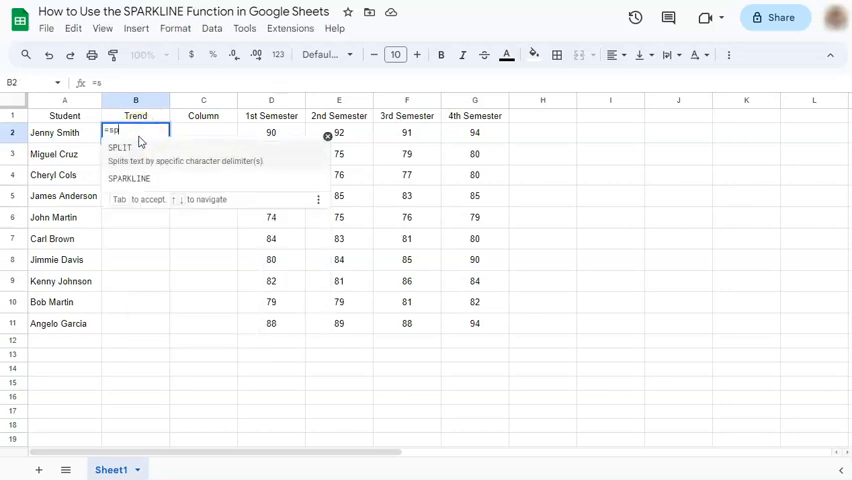
pyautogui.write('park')
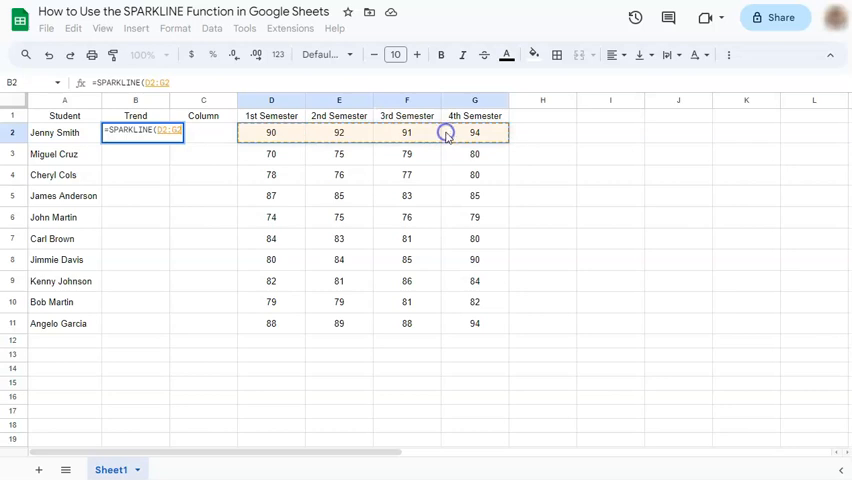
pyautogui.press('Return')
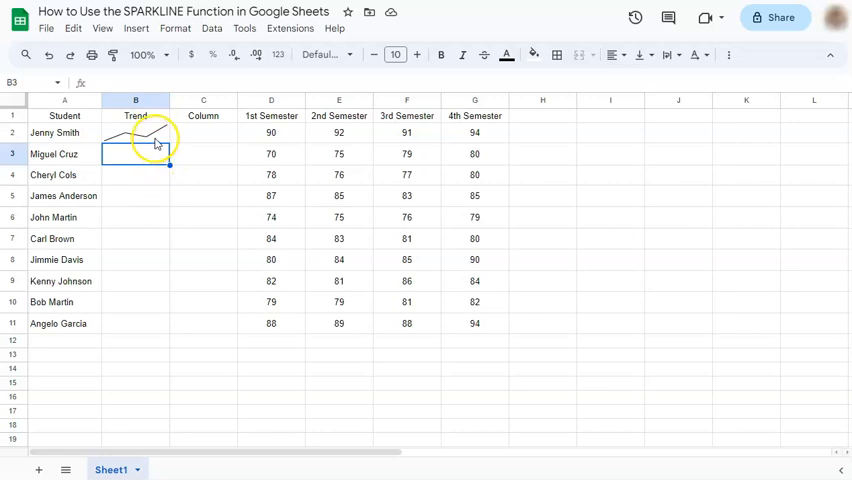
pyautogui.click(136, 132)
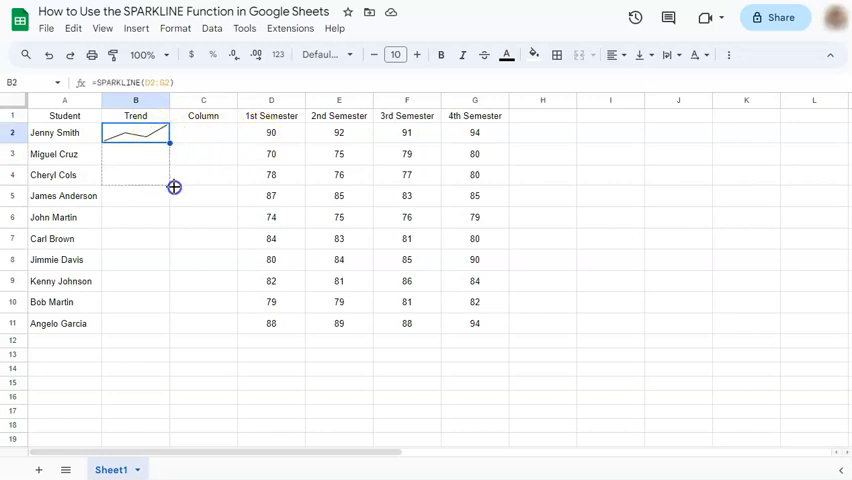
# - Fill the Trend sparkline from B2 down to B11, then start =SPARK in Jenny Smith's Column cell C2
pyautogui.moveTo(168, 144); pyautogui.dragTo(168, 324)
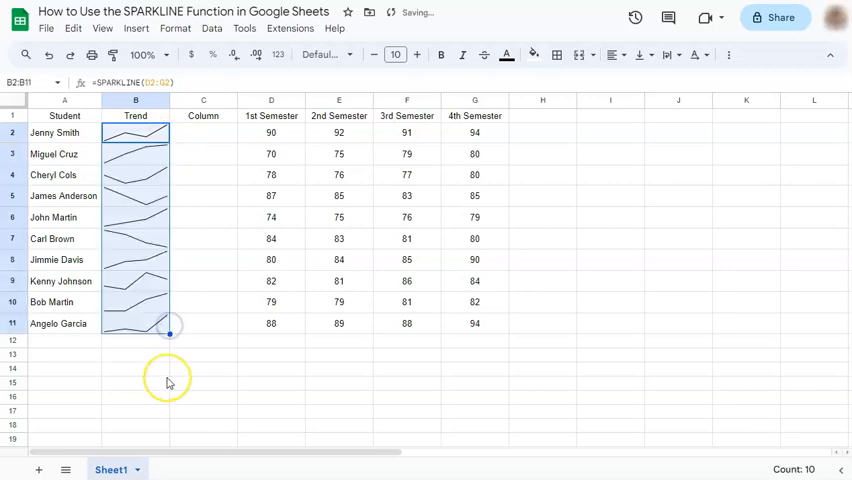
pyautogui.click(204, 132)
pyautogui.write('=spar')
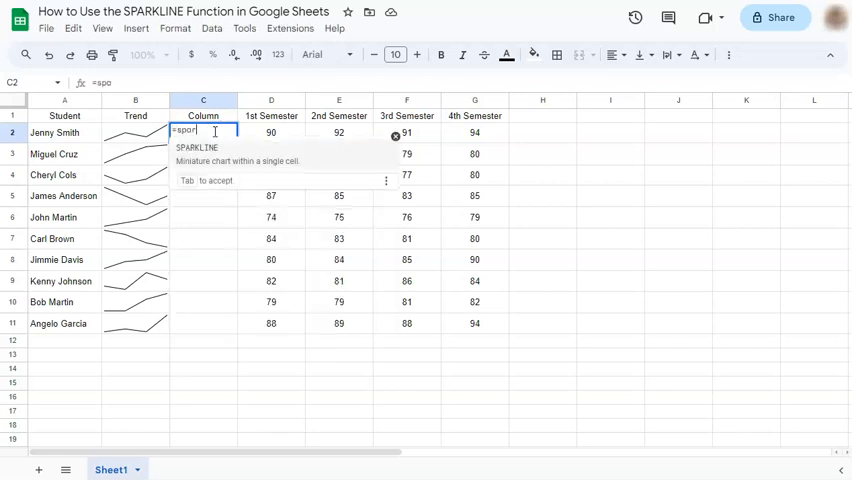
# - Enter =SPARKLINE(D2:G2,{"charttype","column"}) in C2 for a column-chart sparkline of her grades
pyautogui.write('k')
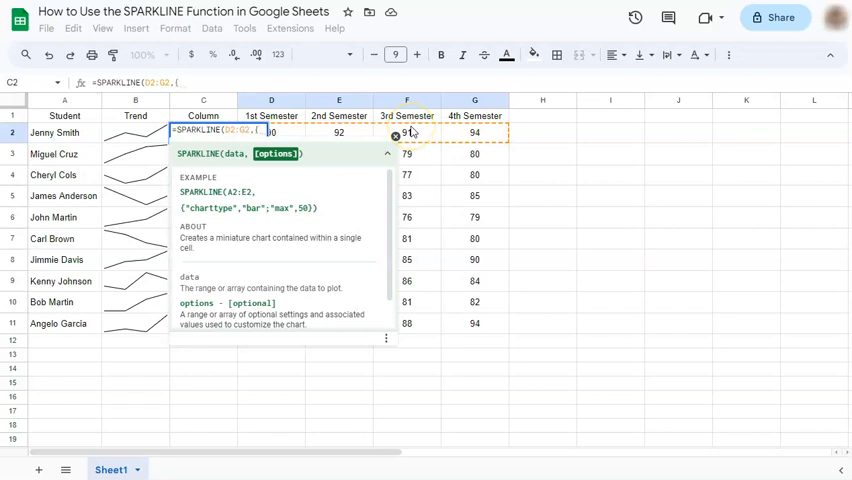
pyautogui.write('"')
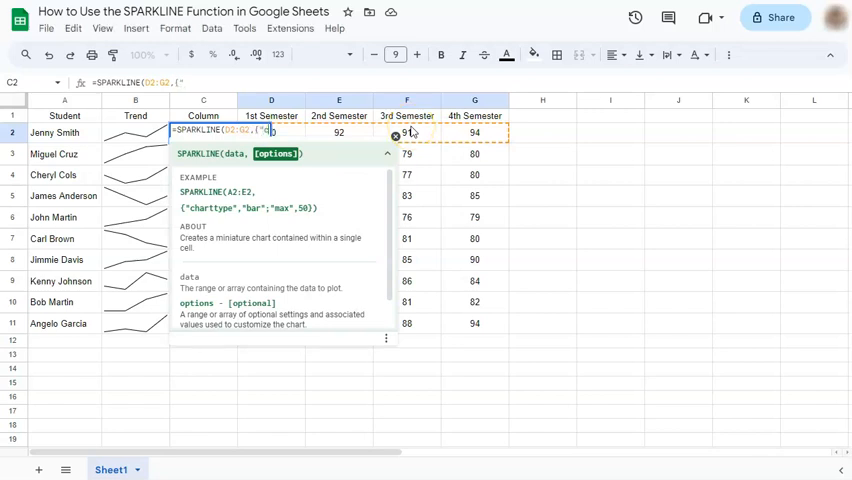
pyautogui.write('charttype')
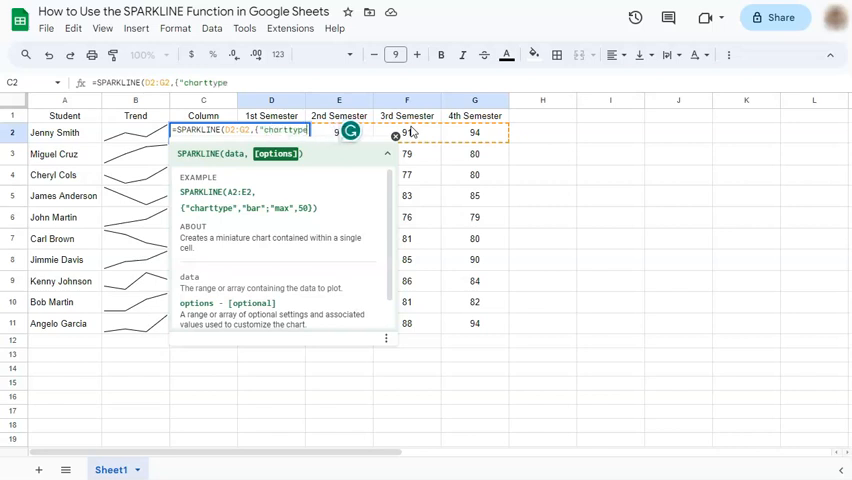
pyautogui.write('.')
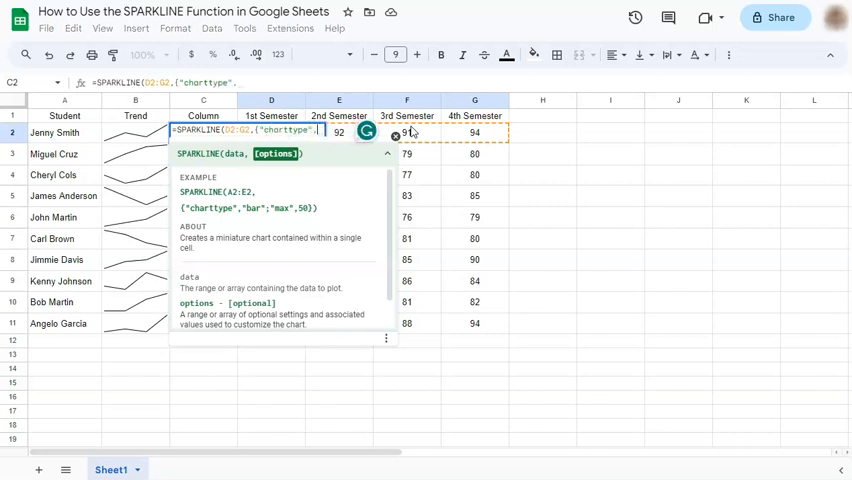
pyautogui.write('col')
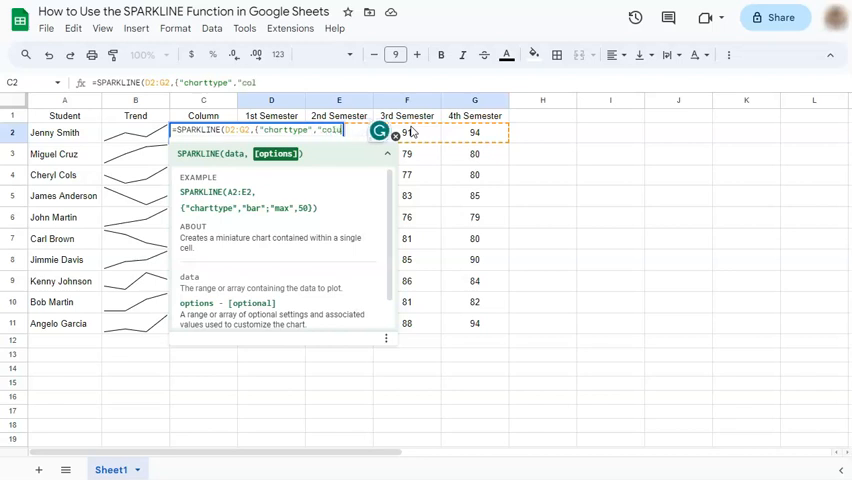
pyautogui.write('mn')
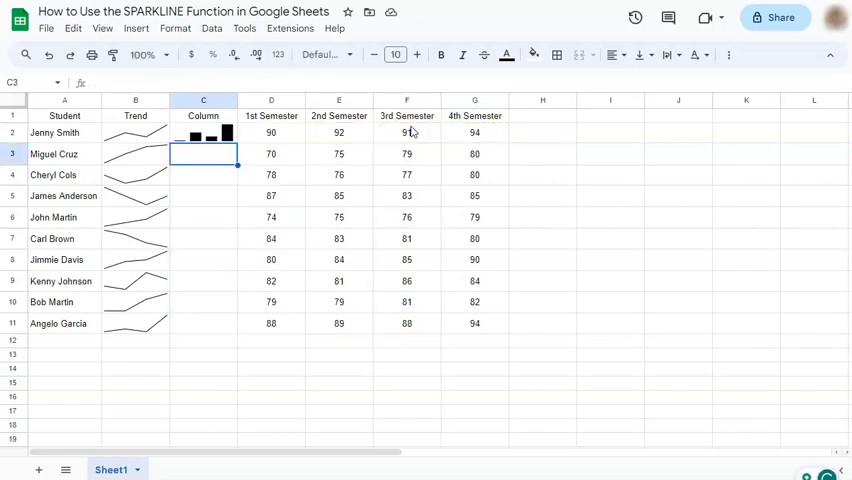
# - Fill C2 down to C11 and recolour the sparklines: blue column bars in C, reddish lines in B
pyautogui.click(204, 132)
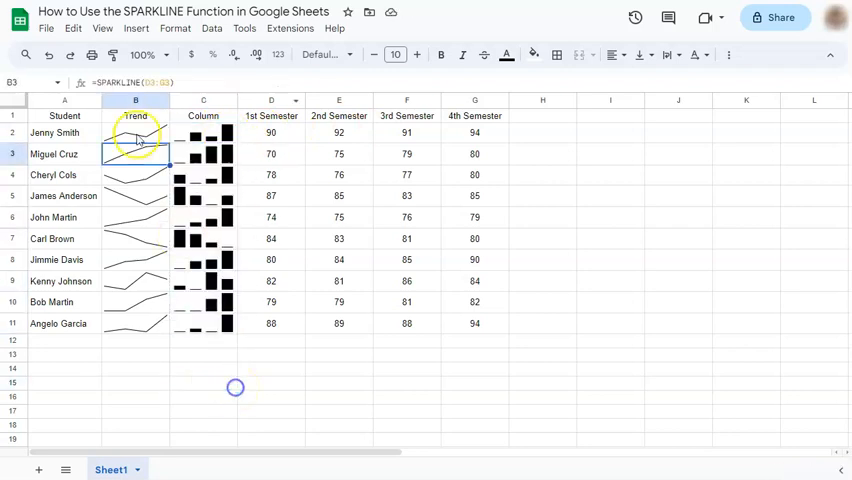
pyautogui.click(508, 56)
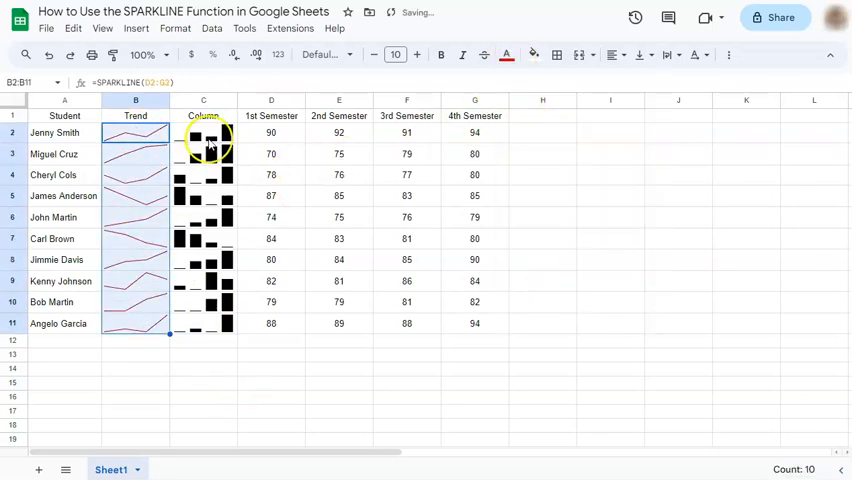
pyautogui.click(508, 56)
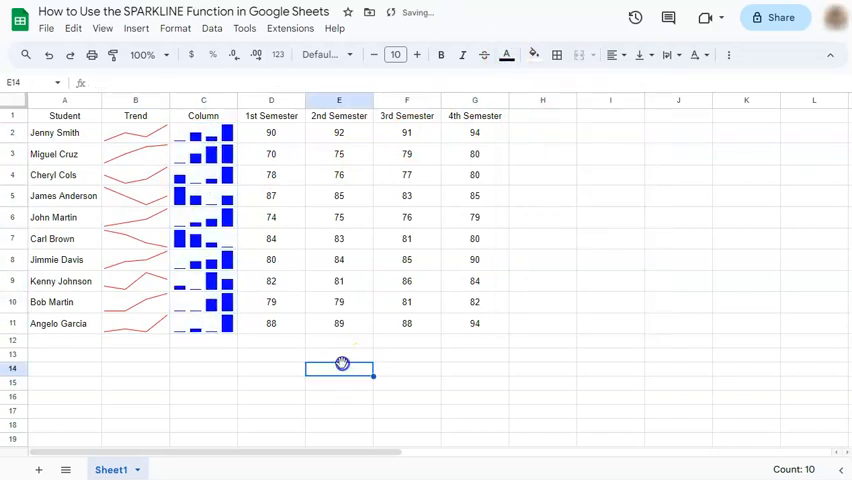
pyautogui.moveTo(316, 388)
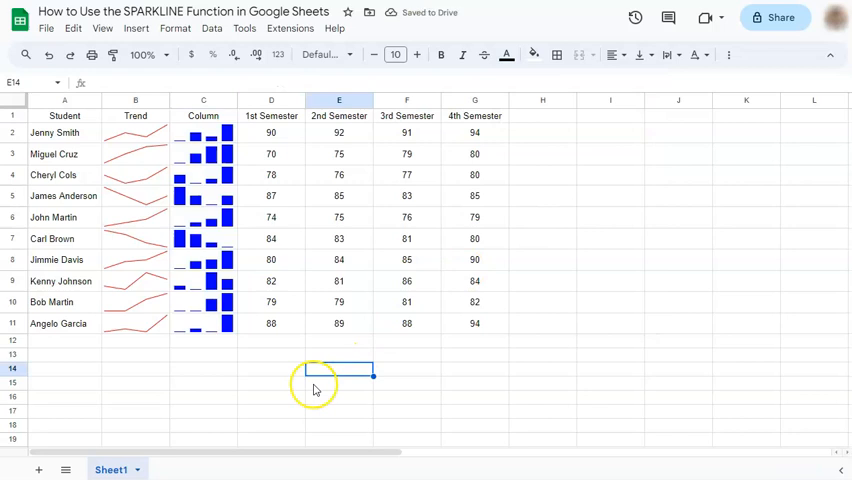